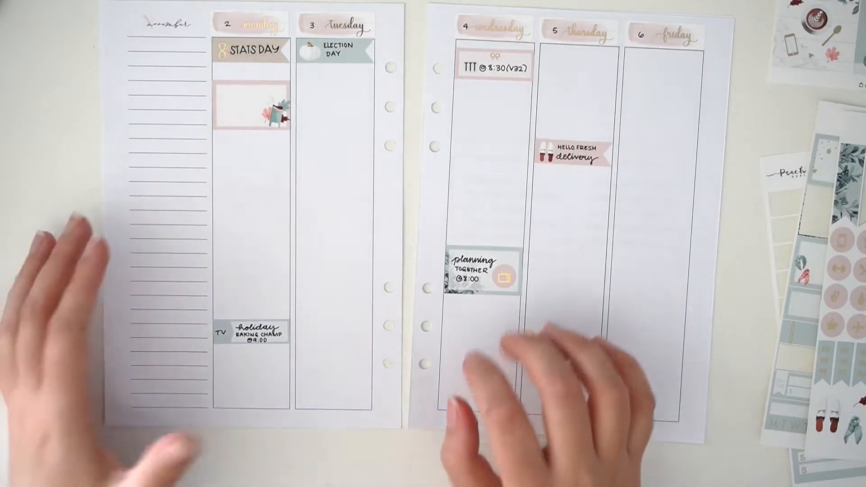
pyautogui.moveTo(580, 303)
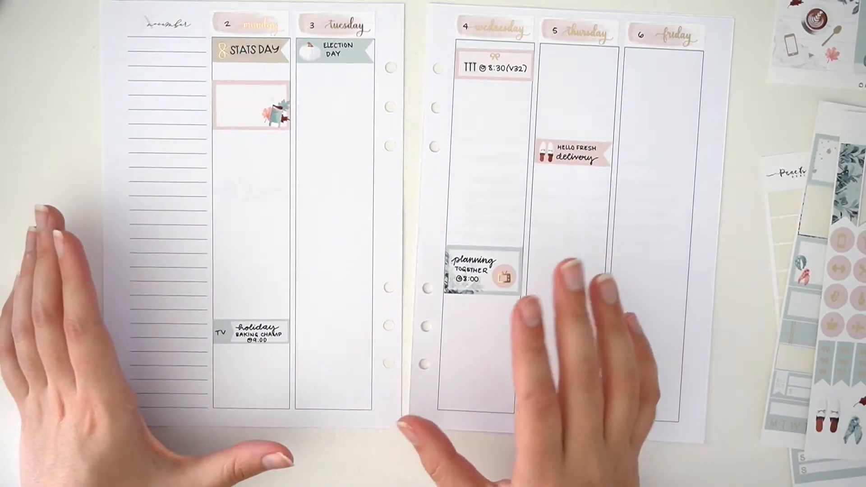